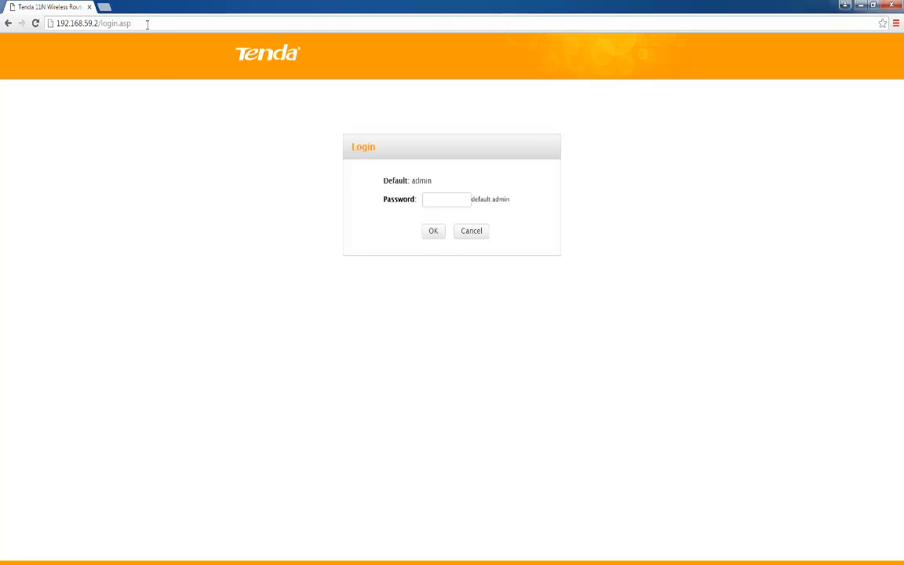
{"action": "left_click", "coordinate": [446, 200]}
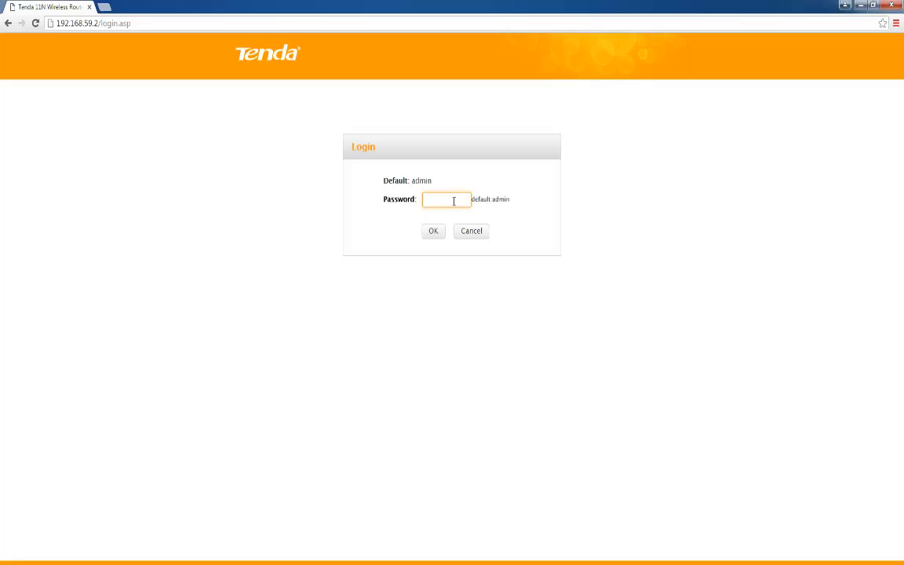
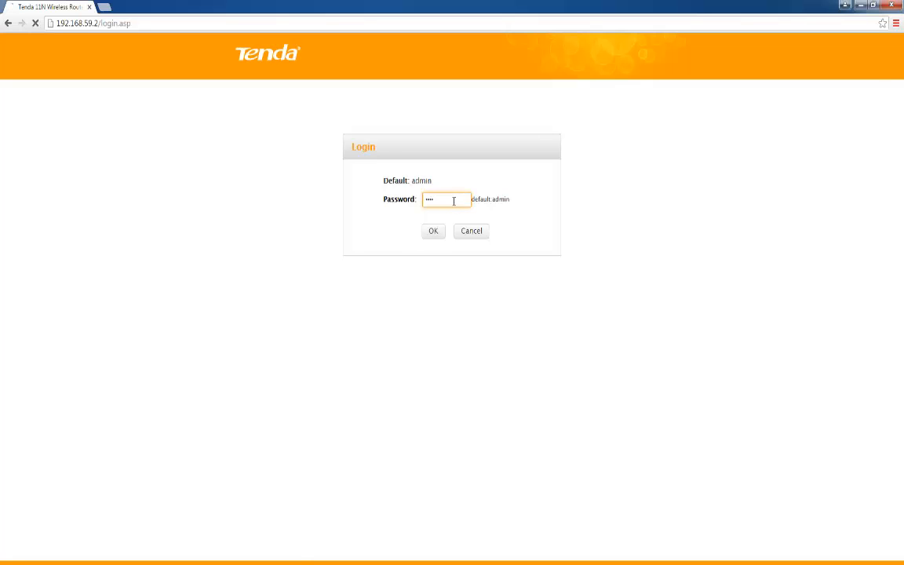
{"action": "left_click", "coordinate": [433, 231]}
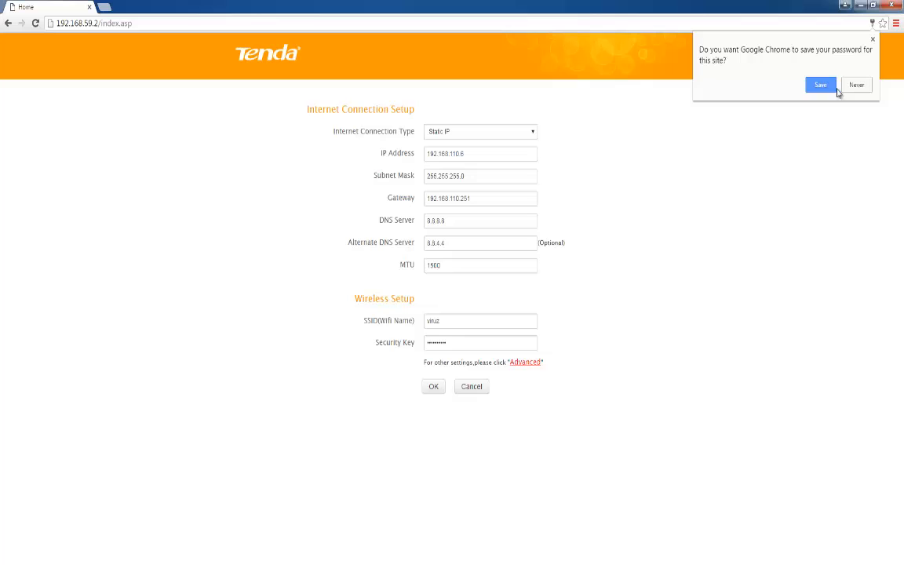
{"action": "left_click", "coordinate": [820, 84]}
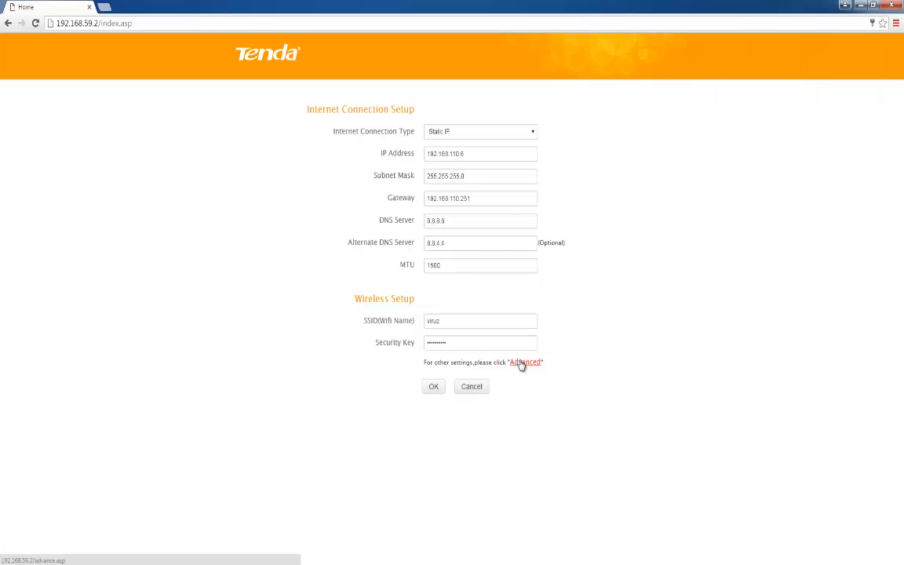
{"action": "left_click", "coordinate": [524, 361]}
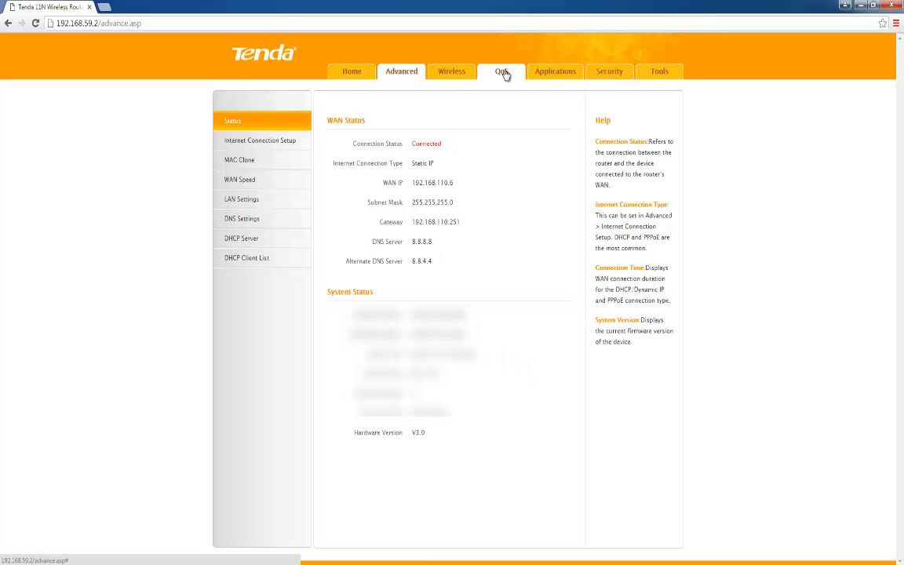
Step: Go to QoS and switch on Bandwidth Control
{"action": "left_click", "coordinate": [500, 72]}
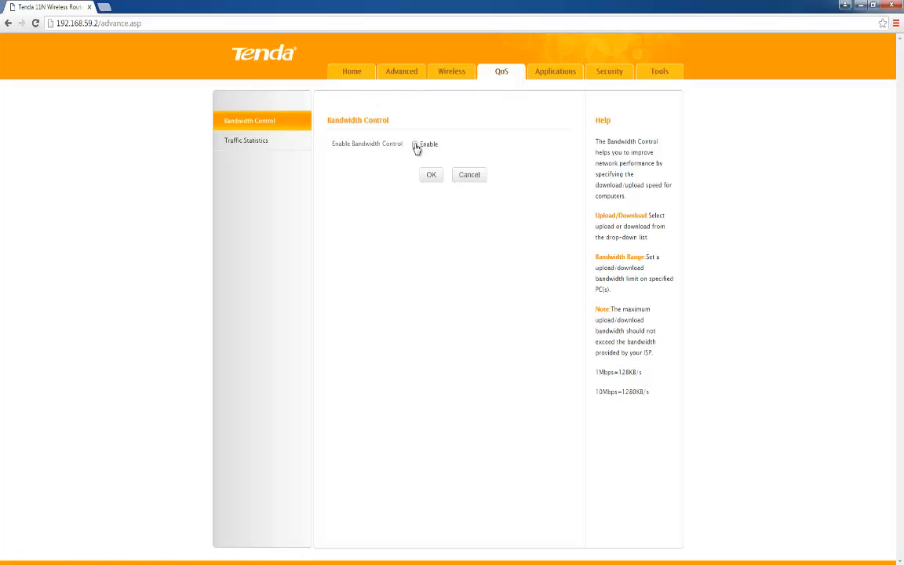
{"action": "left_click", "coordinate": [414, 145]}
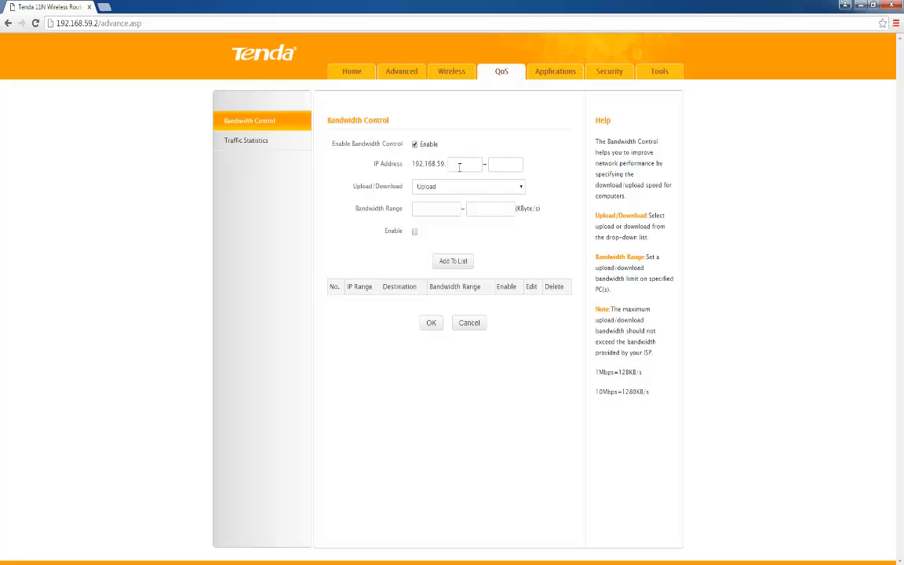
Step: Add an enabled upload rule for IP range .50–.55 with bandwidth 200–200 KB/s to the list
{"action": "left_click", "coordinate": [465, 163]}
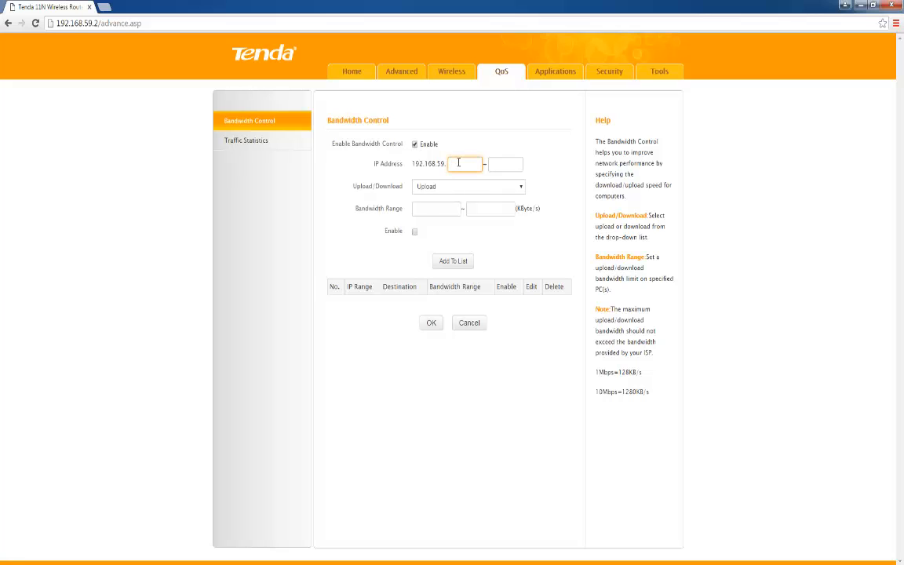
{"action": "type", "text": "50"}
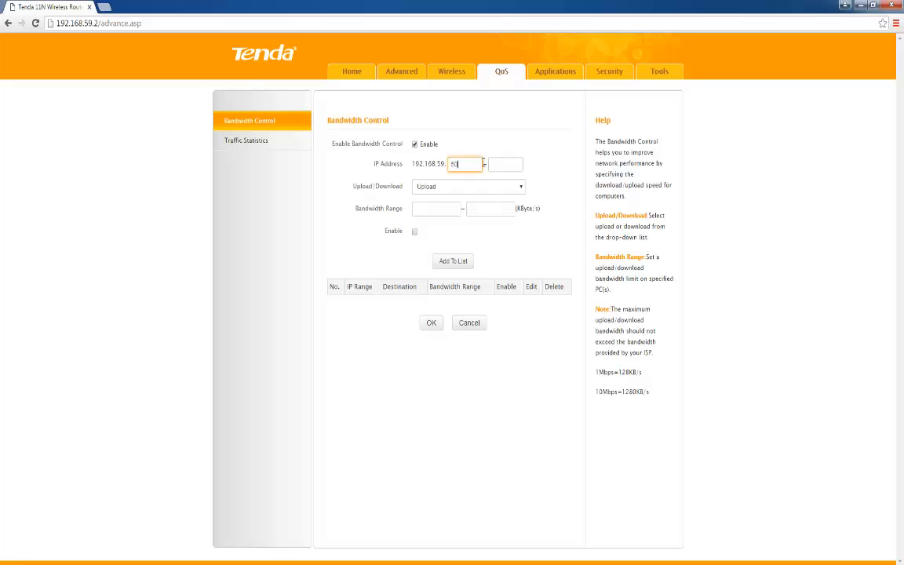
{"action": "left_click", "coordinate": [506, 165]}
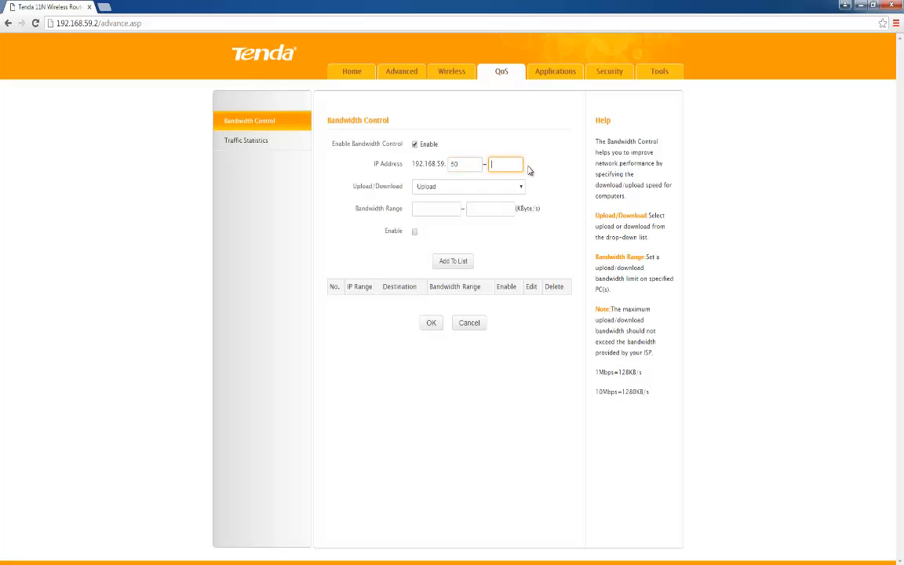
{"action": "type", "text": "55"}
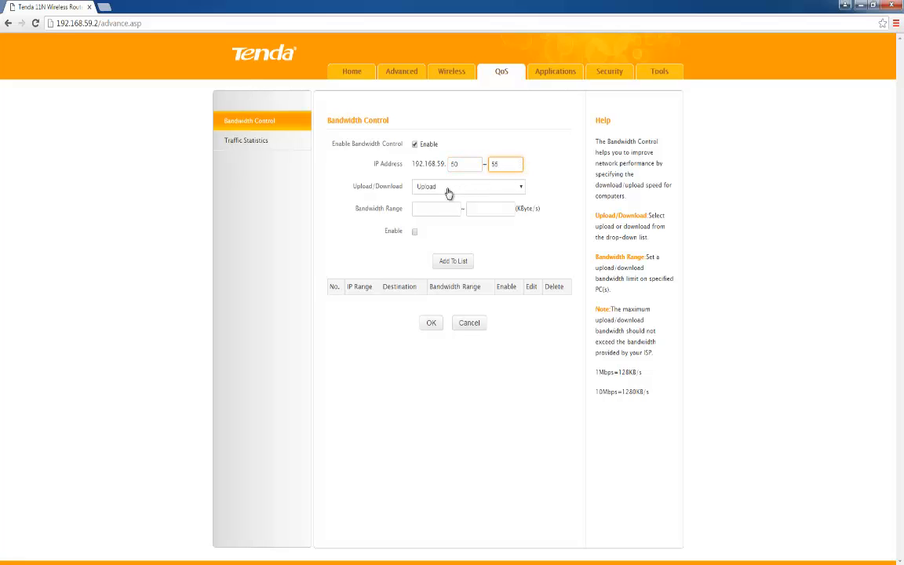
{"action": "left_click", "coordinate": [436, 207]}
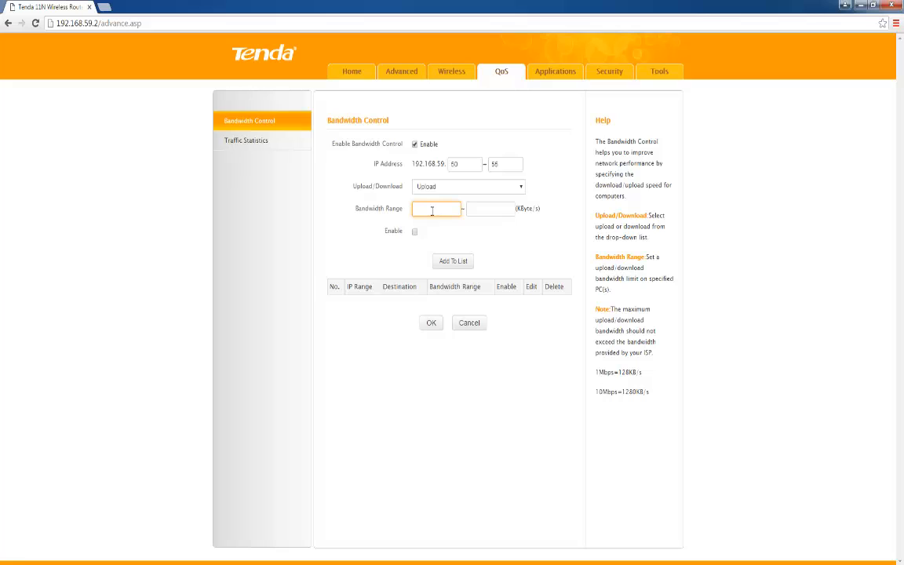
{"action": "type", "text": "200"}
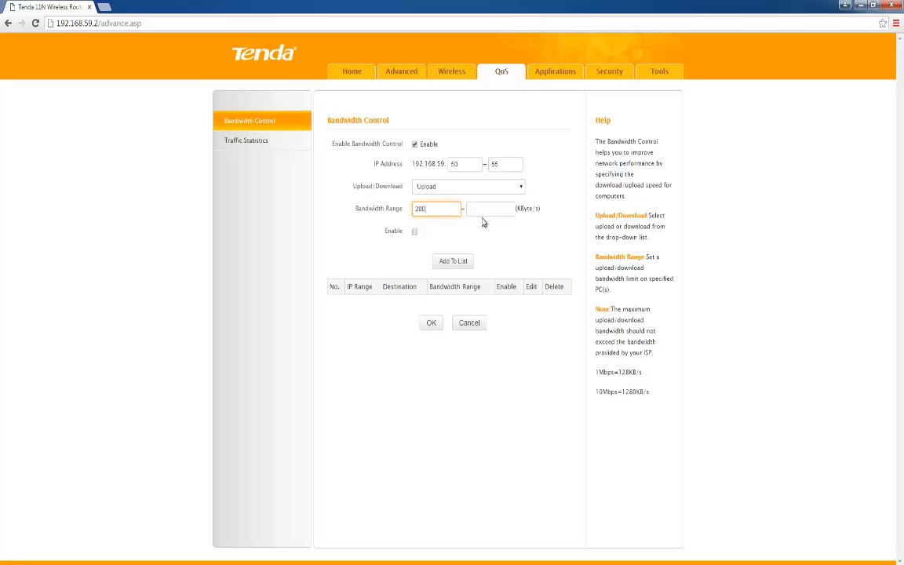
{"action": "type", "text": "200"}
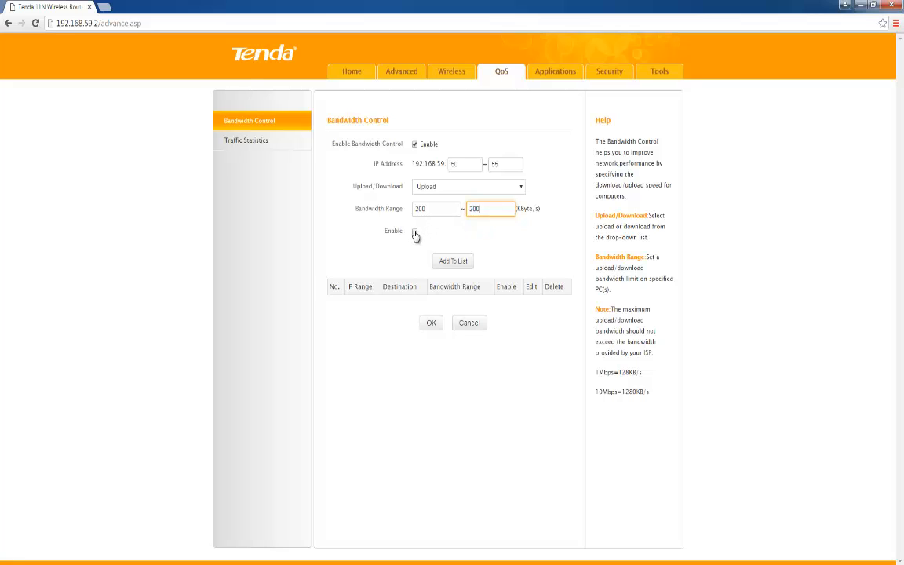
{"action": "left_click", "coordinate": [415, 231]}
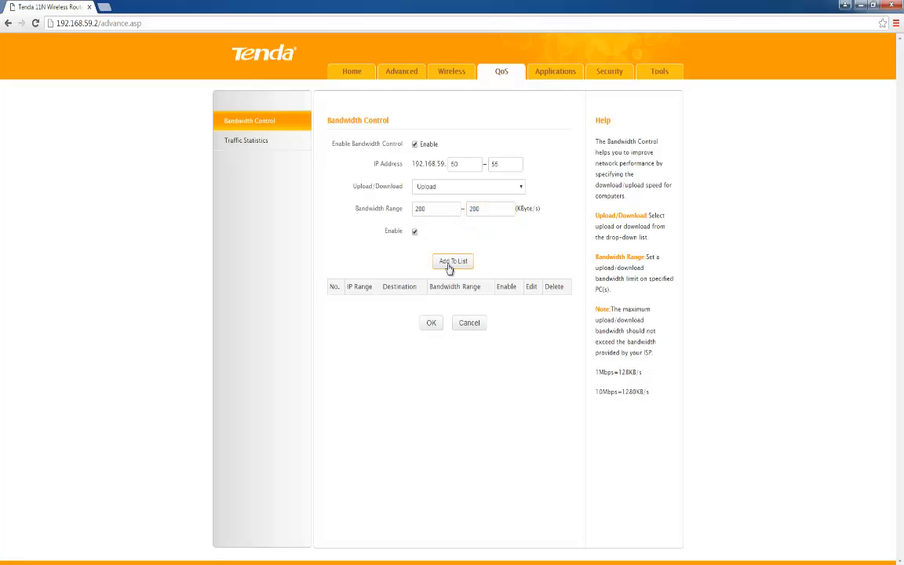
{"action": "left_click", "coordinate": [452, 260]}
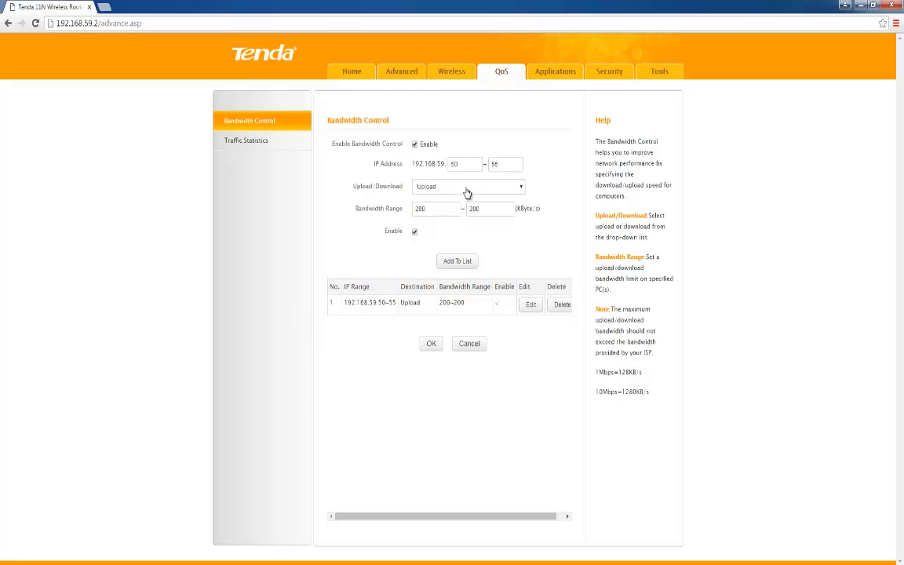
Step: Add the matching 200–200 download rule for the same IP range and save the bandwidth rules
{"action": "left_click", "coordinate": [468, 185]}
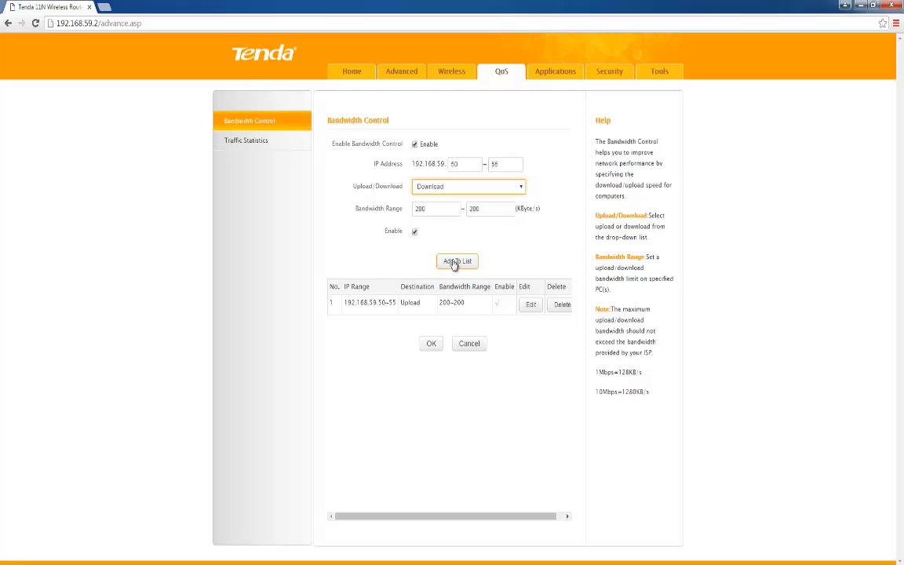
{"action": "left_click", "coordinate": [457, 260]}
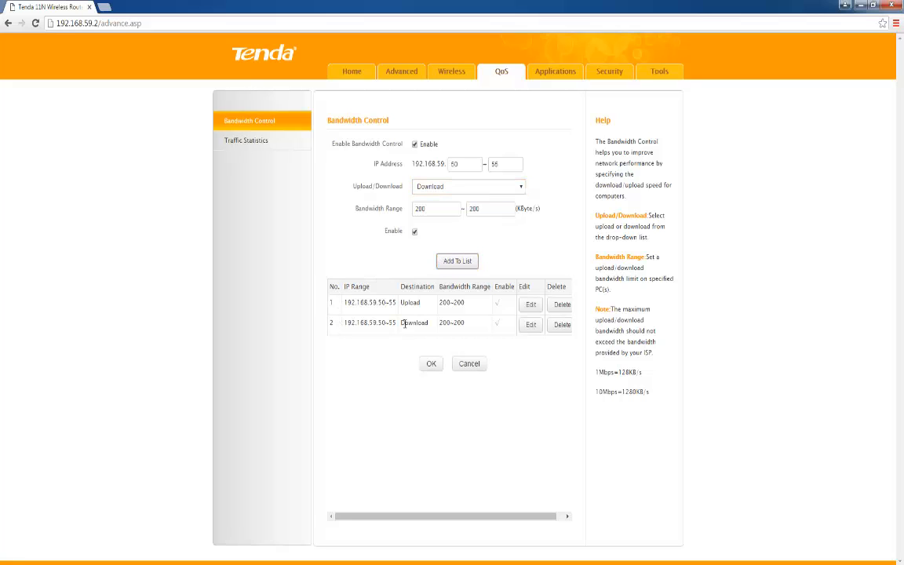
{"action": "left_click", "coordinate": [531, 323]}
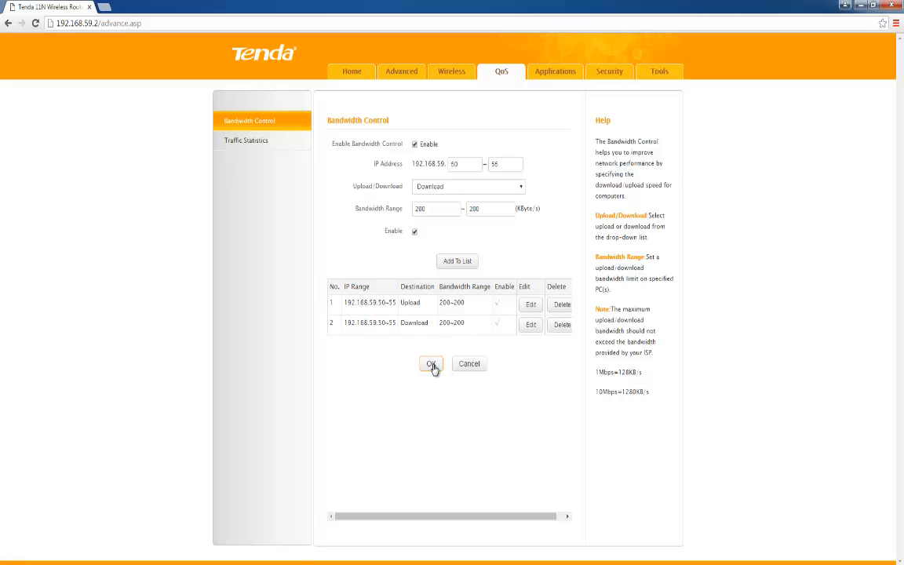
{"action": "left_click", "coordinate": [430, 364]}
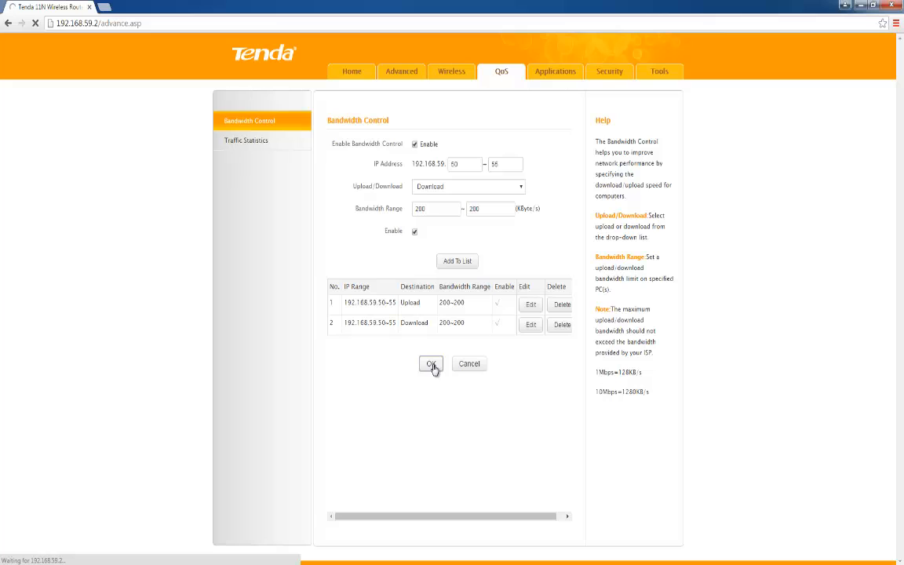
{"action": "left_click", "coordinate": [430, 365]}
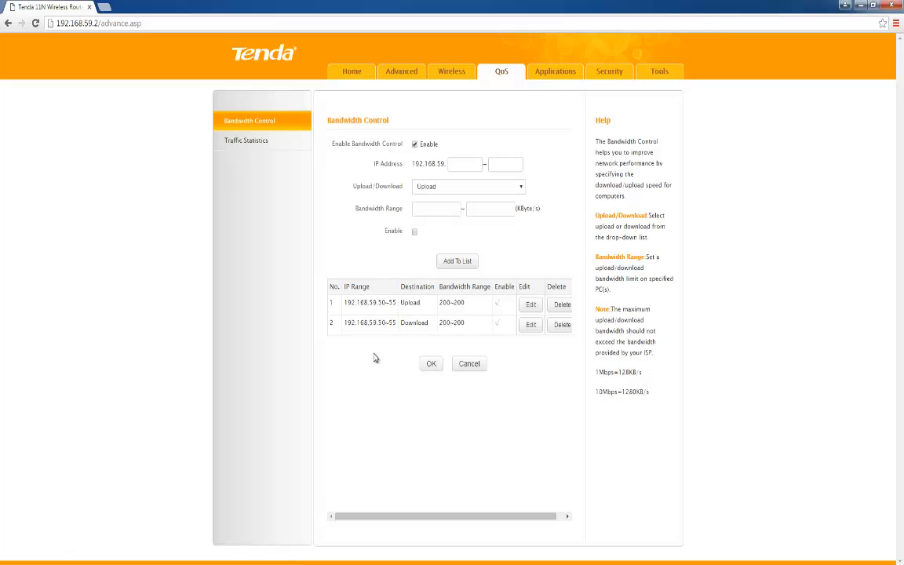
{"action": "mouse_move", "coordinate": [430, 364]}
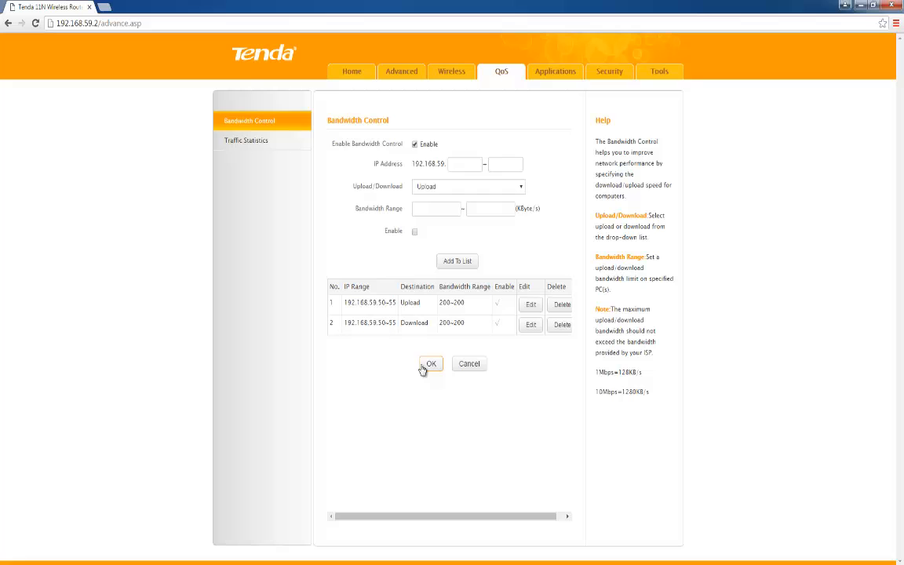
{"action": "mouse_move", "coordinate": [246, 141]}
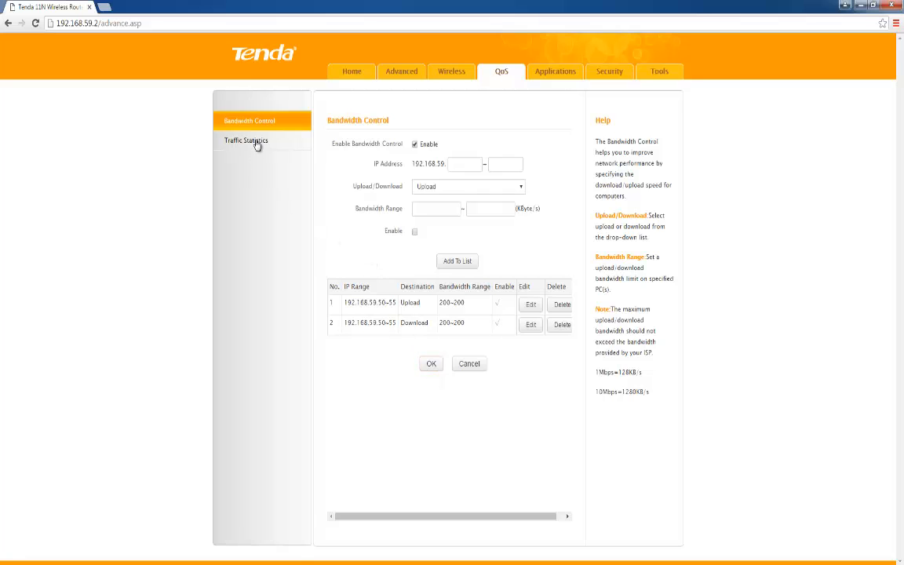
{"action": "left_click", "coordinate": [246, 140]}
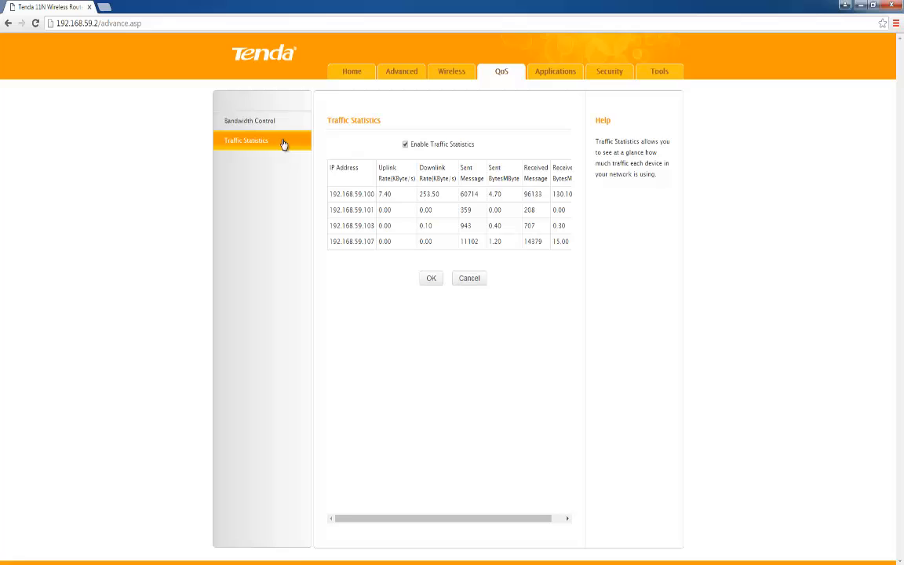
{"action": "left_click", "coordinate": [250, 120]}
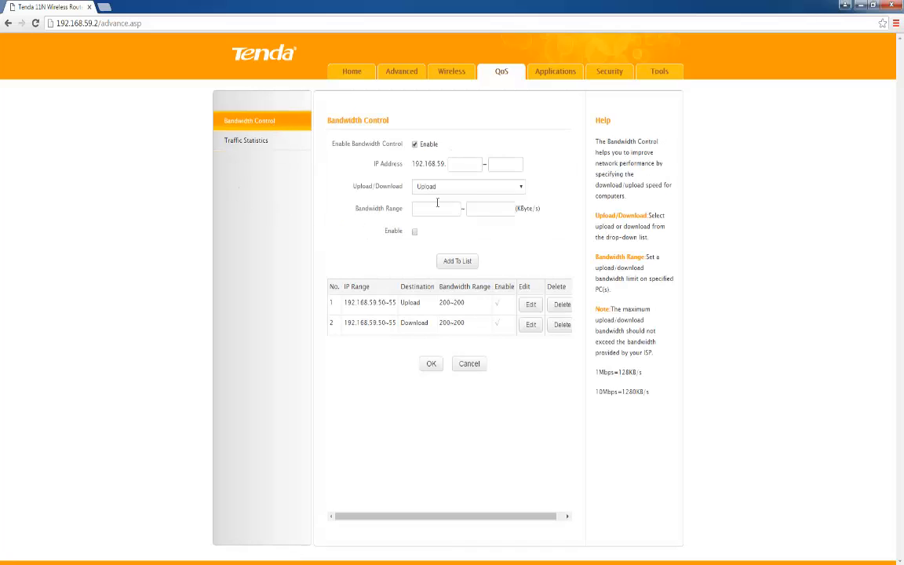
Step: Add a download rule for single IP .100 with bandwidth 20–20 to the list
{"action": "type", "text": "100"}
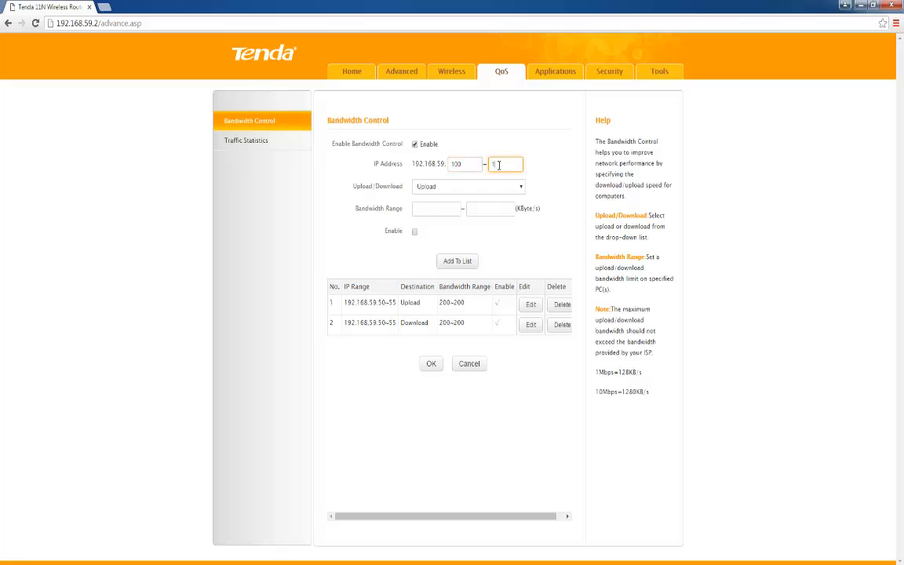
{"action": "type", "text": "100"}
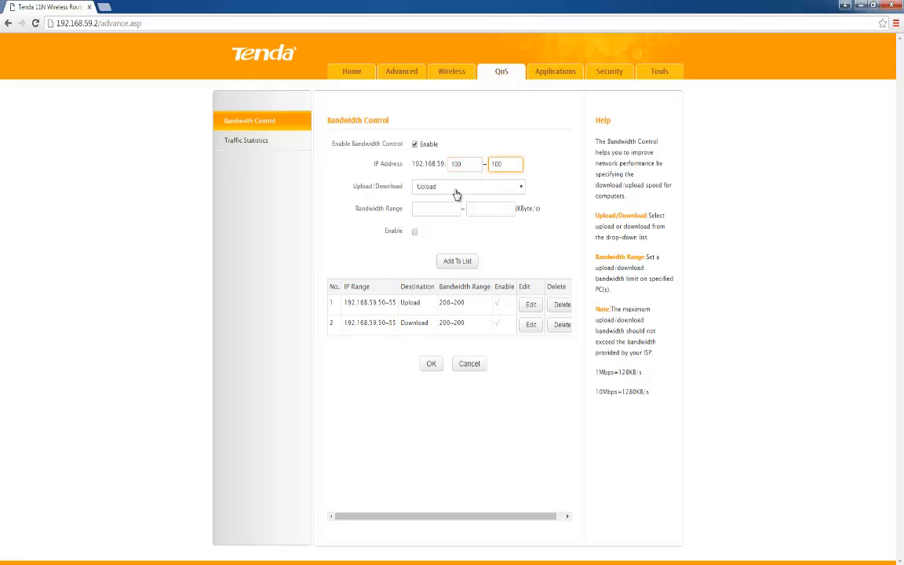
{"action": "left_click", "coordinate": [468, 186]}
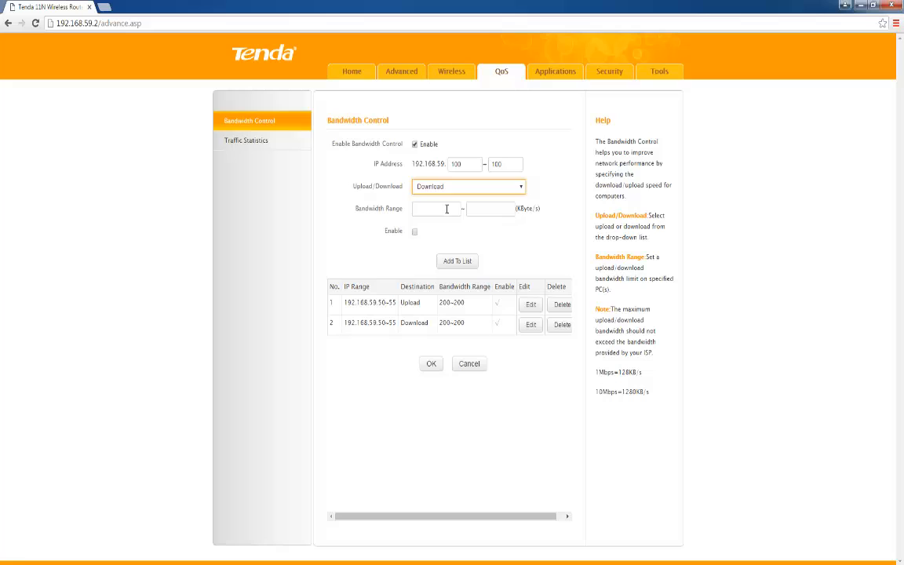
{"action": "type", "text": "2"}
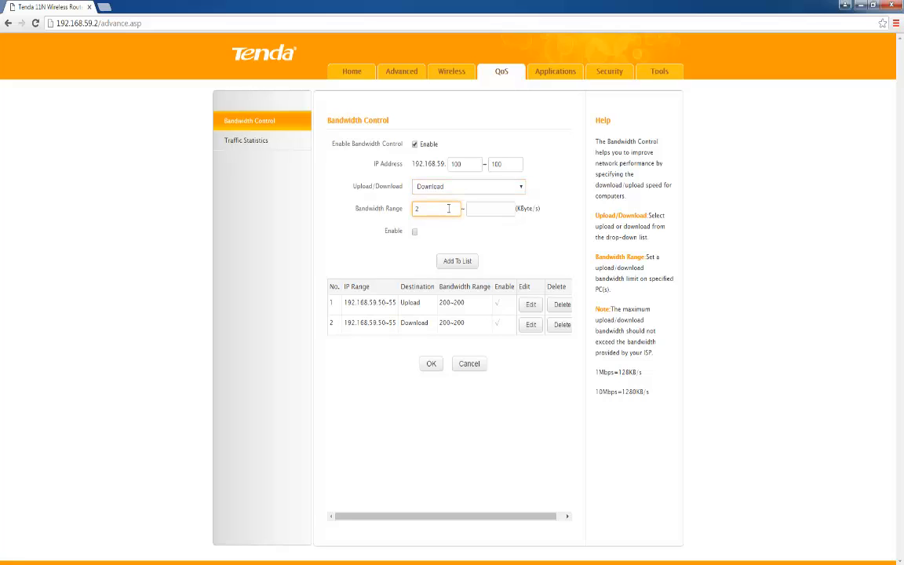
{"action": "type", "text": "00"}
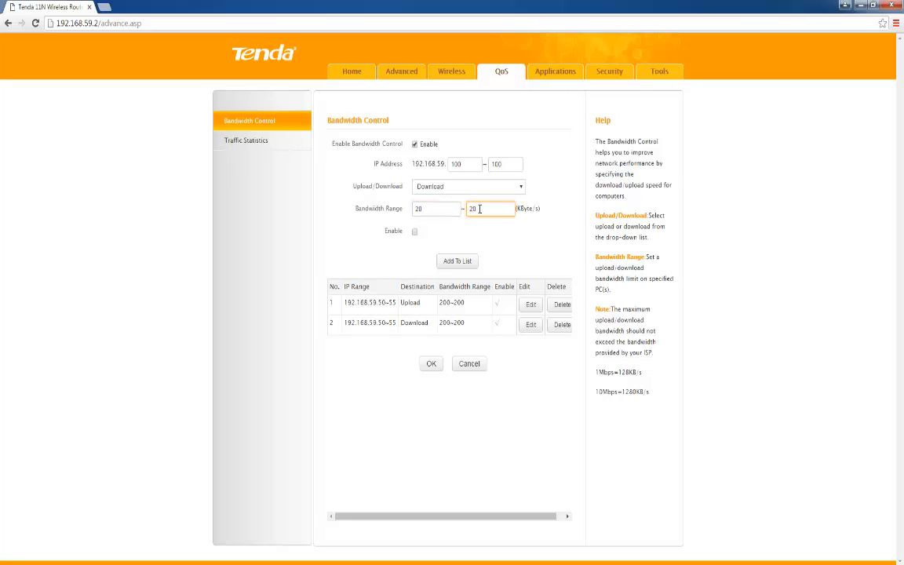
{"action": "left_click", "coordinate": [458, 261]}
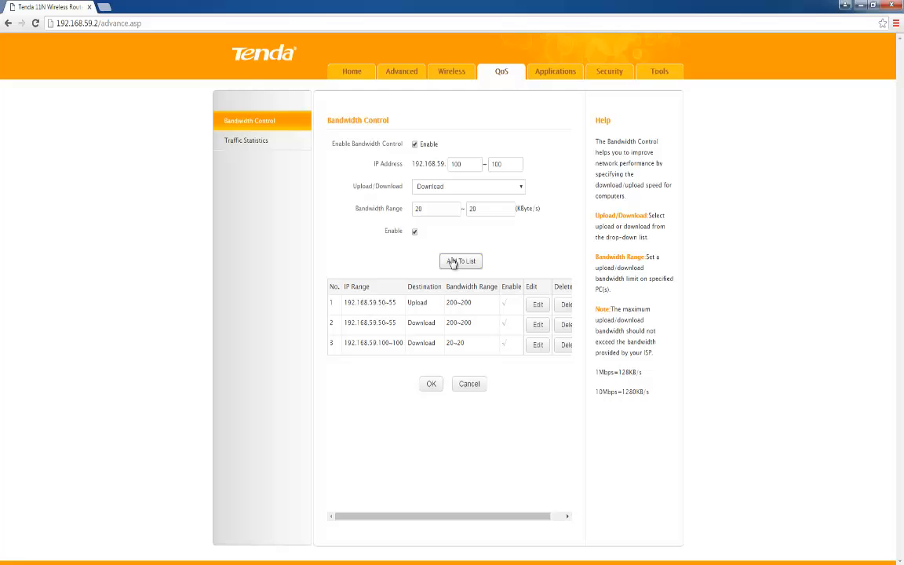
Step: Add the matching upload rule for .100 and save the bandwidth control rules
{"action": "left_click", "coordinate": [468, 185]}
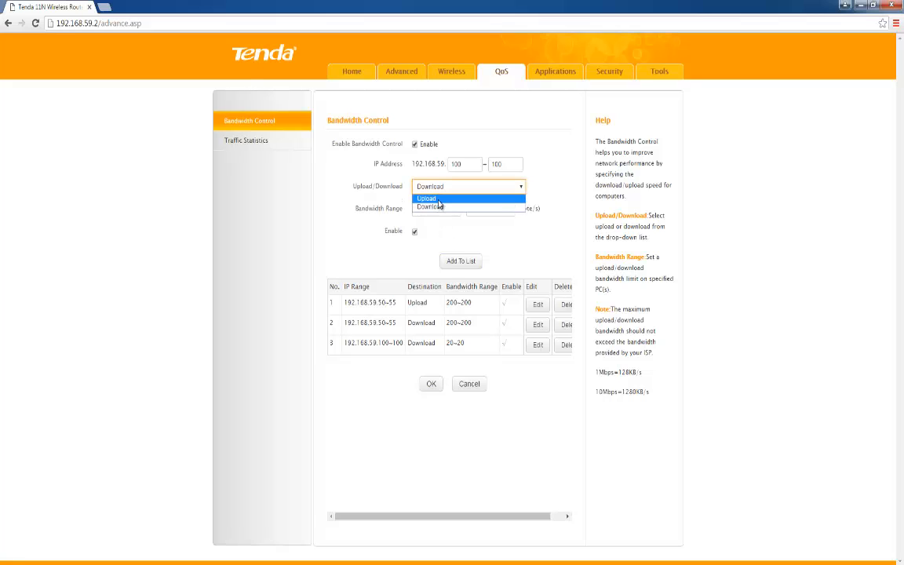
{"action": "left_click", "coordinate": [427, 198]}
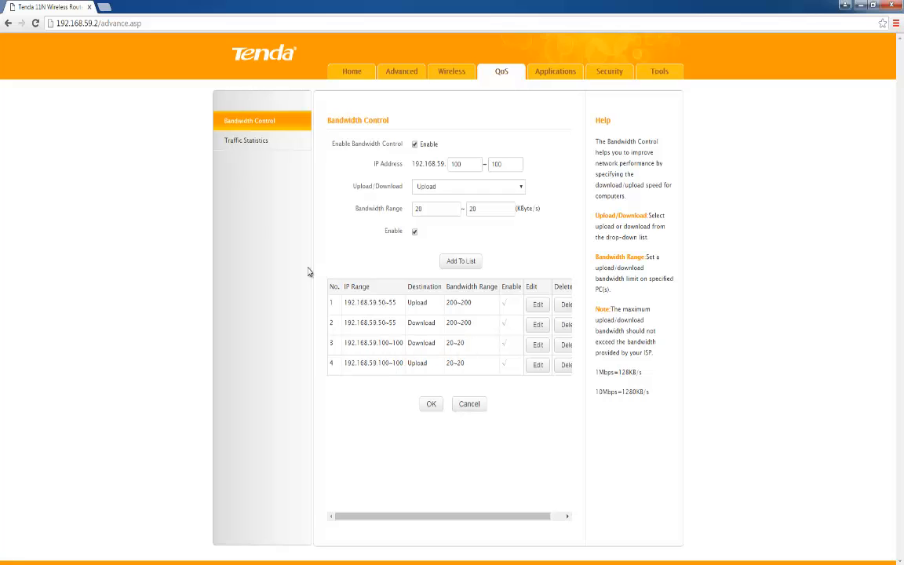
{"action": "left_click", "coordinate": [430, 403]}
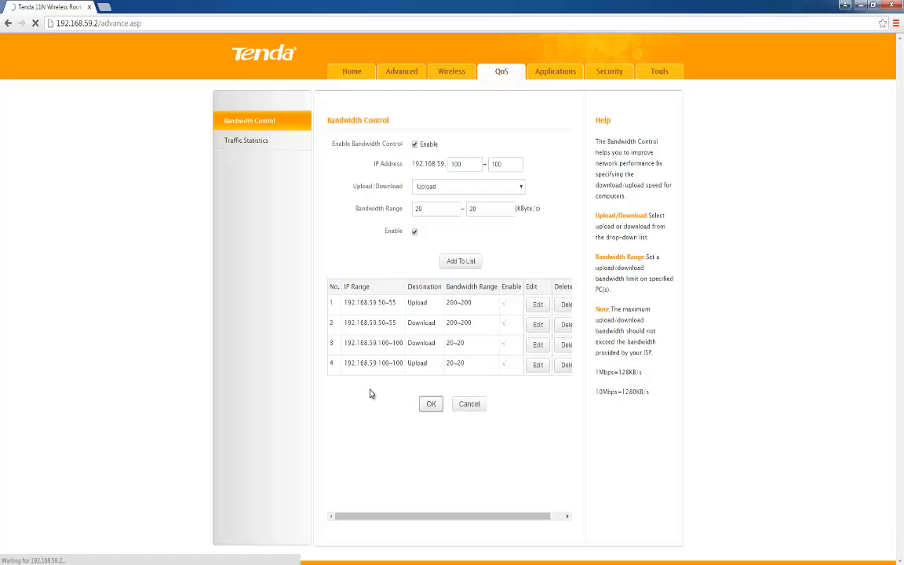
{"action": "left_click", "coordinate": [245, 140]}
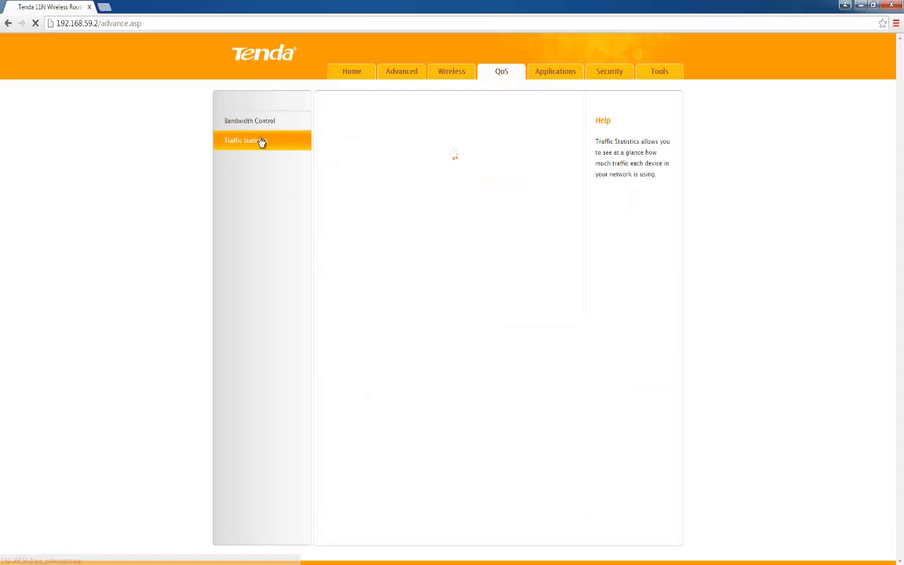
Step: Load the QoS traffic statistics table showing per-device upload and download rates
{"action": "left_click", "coordinate": [245, 141]}
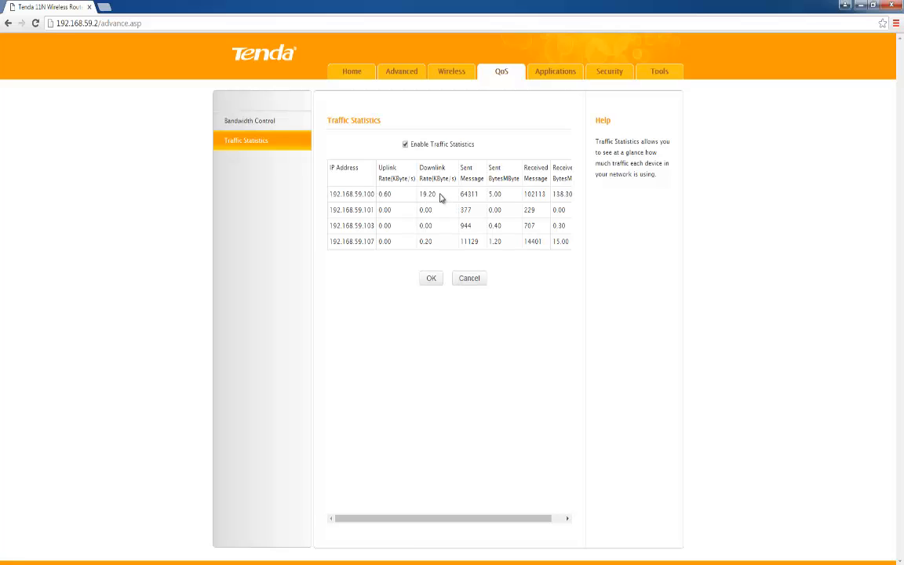
{"action": "mouse_move", "coordinate": [405, 204]}
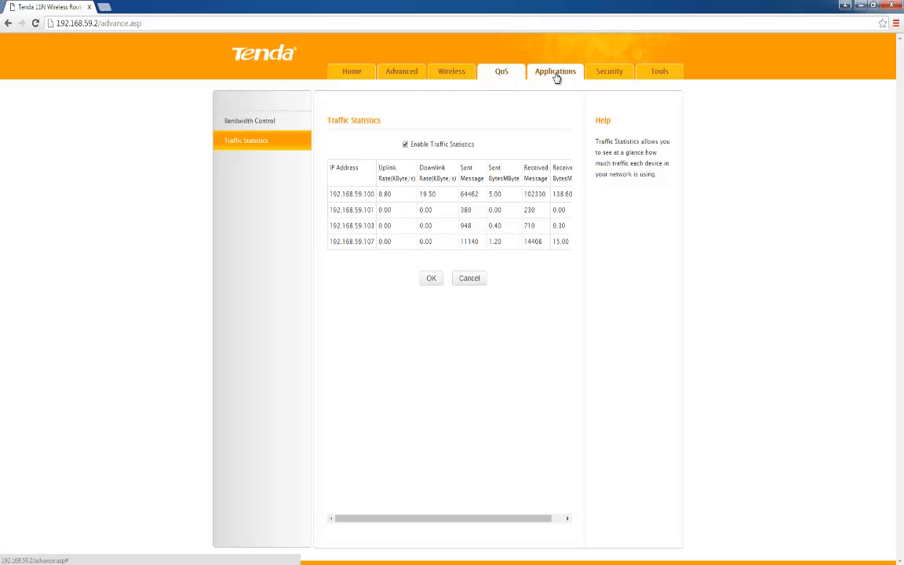
Step: Go to Applications > Port Range Forwarding and select the third rule's start port box
{"action": "left_click", "coordinate": [555, 72]}
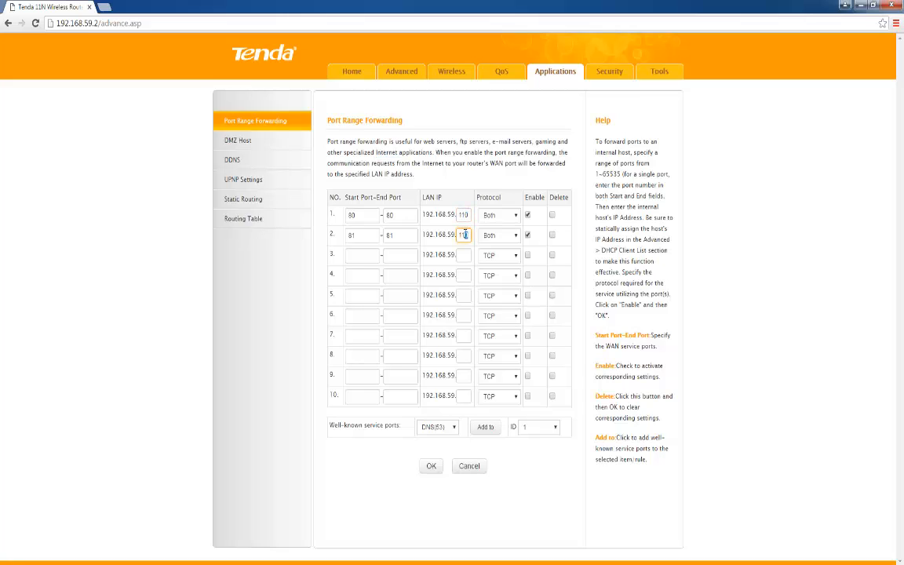
{"action": "left_click", "coordinate": [361, 254]}
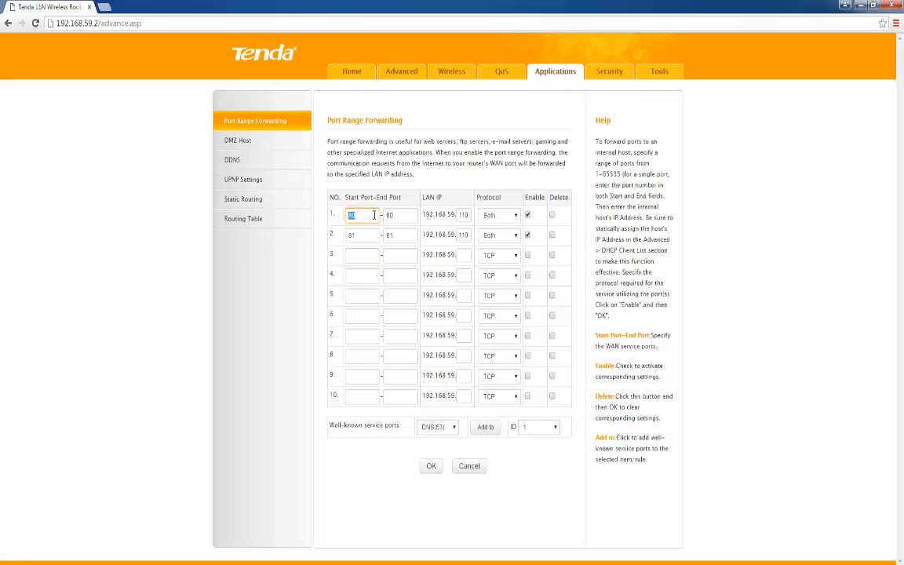
{"action": "left_click", "coordinate": [402, 215]}
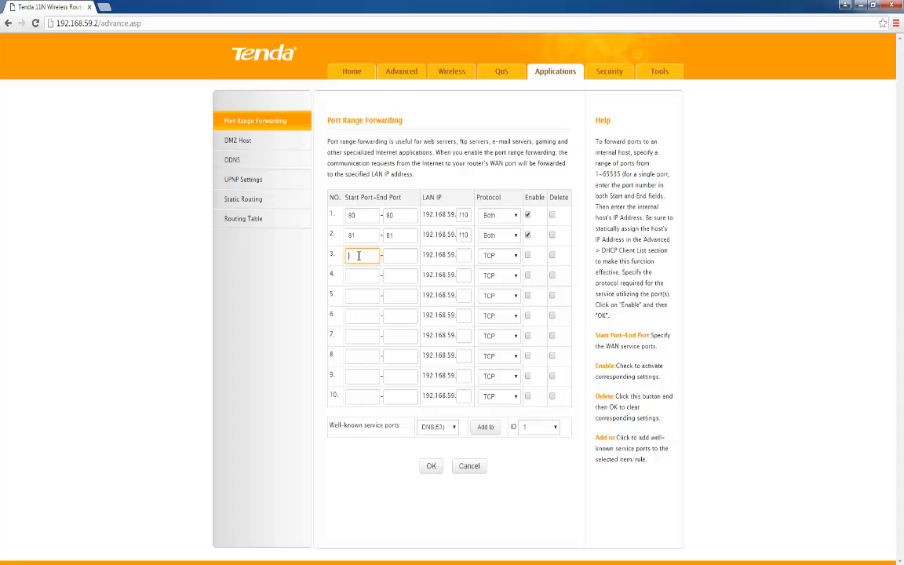
Step: Enter ports 8080–8081 for the third forwarding rule, enable it and save the configuration
{"action": "type", "text": "808"}
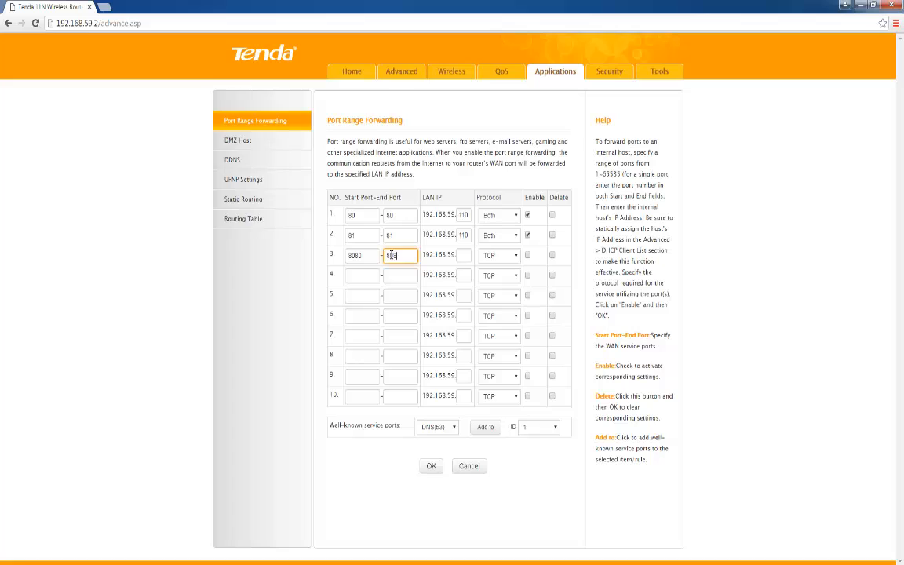
{"action": "type", "text": "1"}
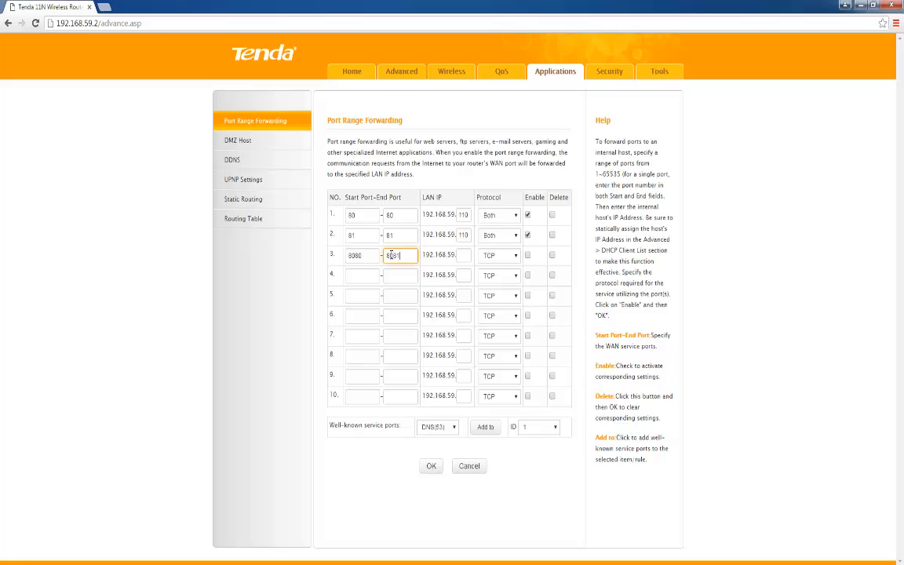
{"action": "left_click", "coordinate": [463, 254]}
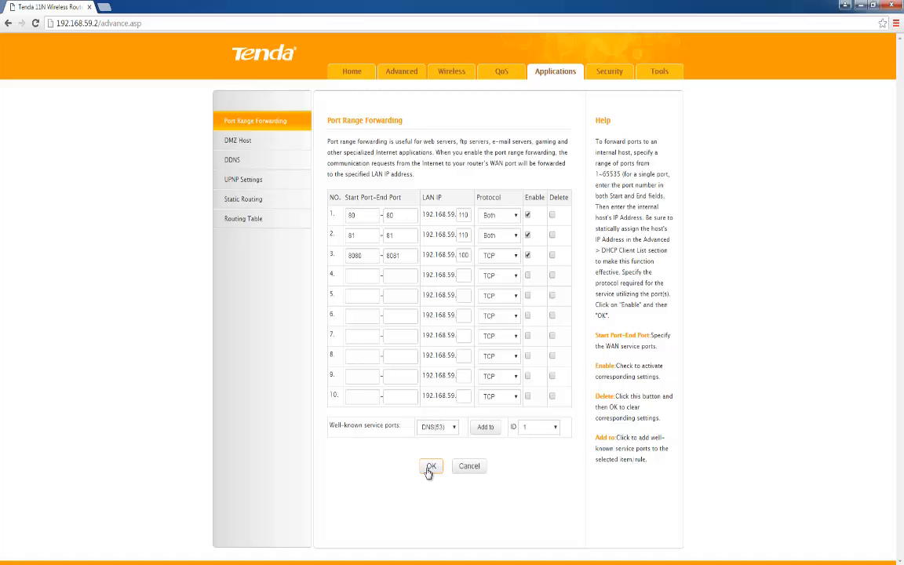
{"action": "left_click", "coordinate": [430, 465]}
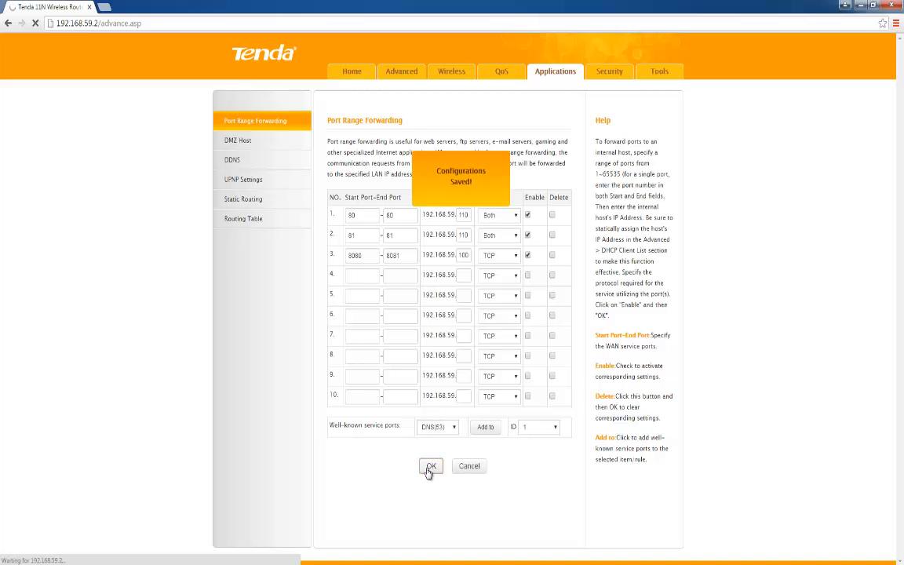
{"action": "left_click", "coordinate": [430, 465]}
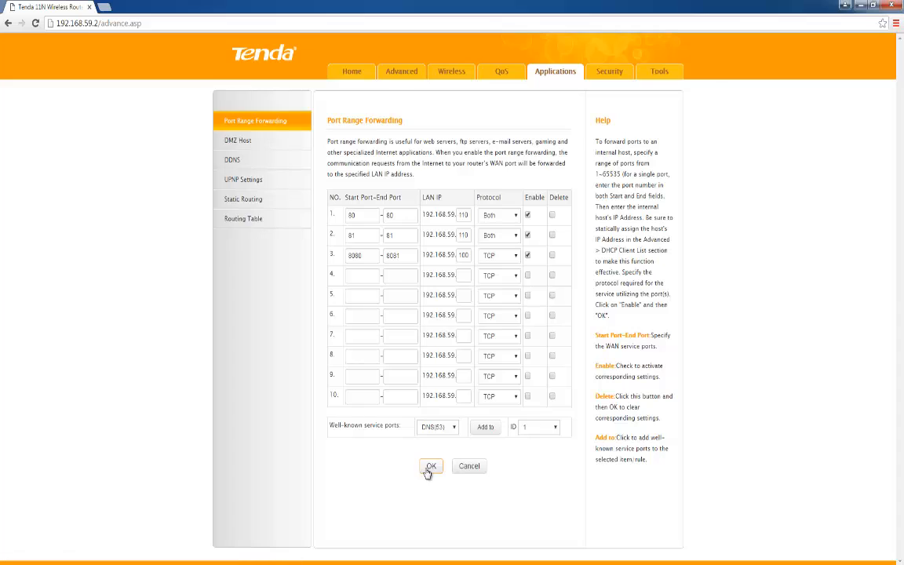